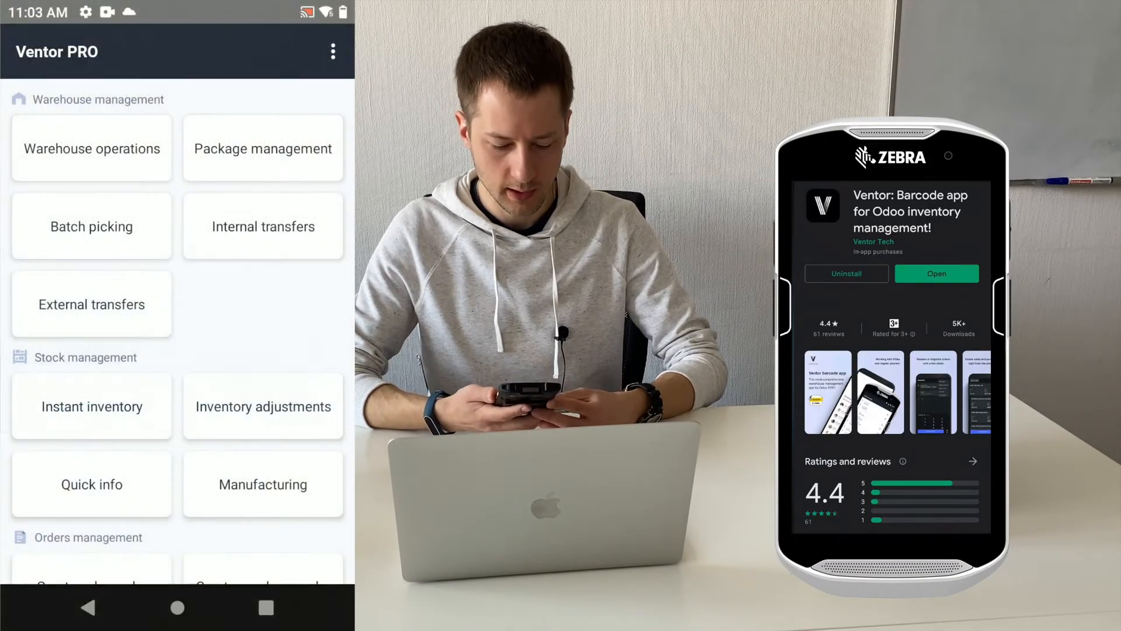
# Pick both PART_M units from WH/STOCK/SHELF 1 into WH/PRE-PRODUCTION and validate transfer WH/PC/00006
pyautogui.click(91, 148)
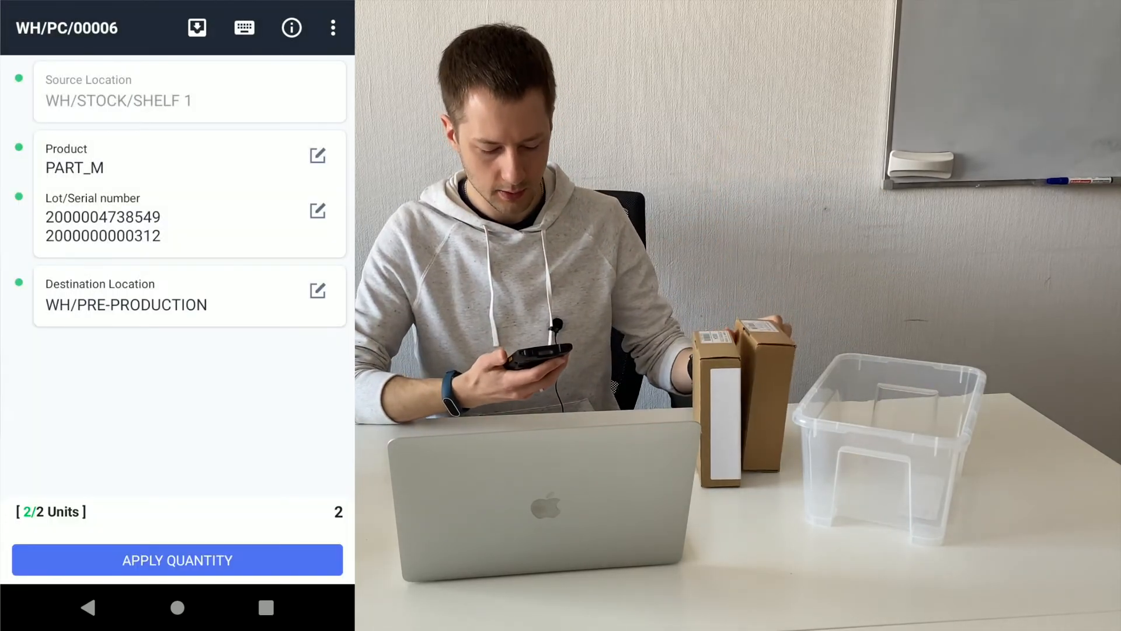
pyautogui.click(177, 559)
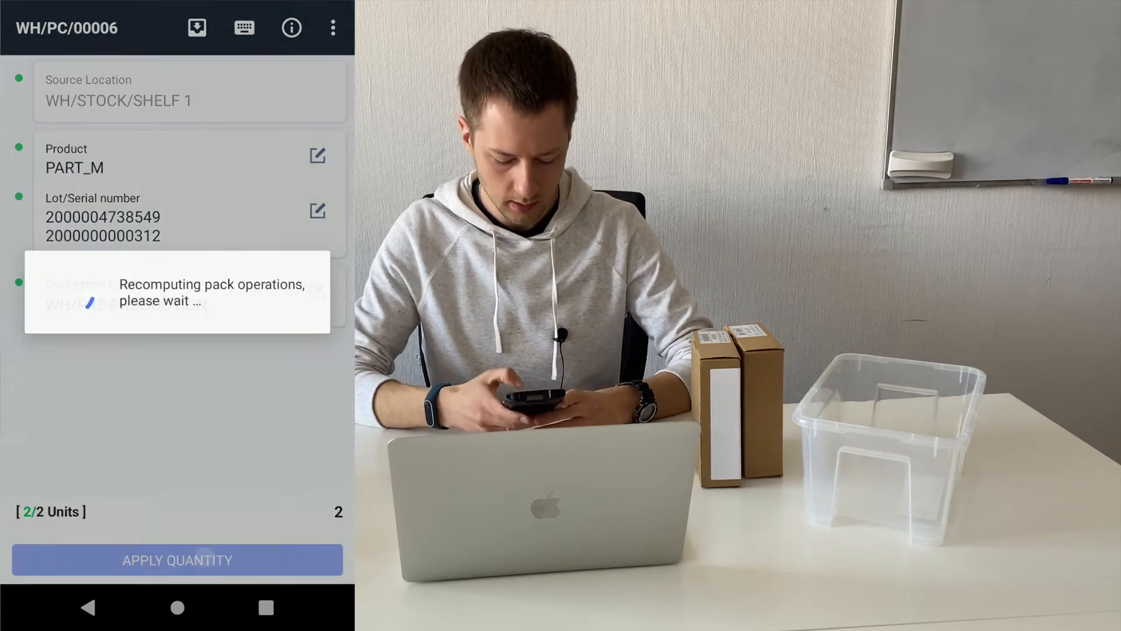
pyautogui.click(176, 559)
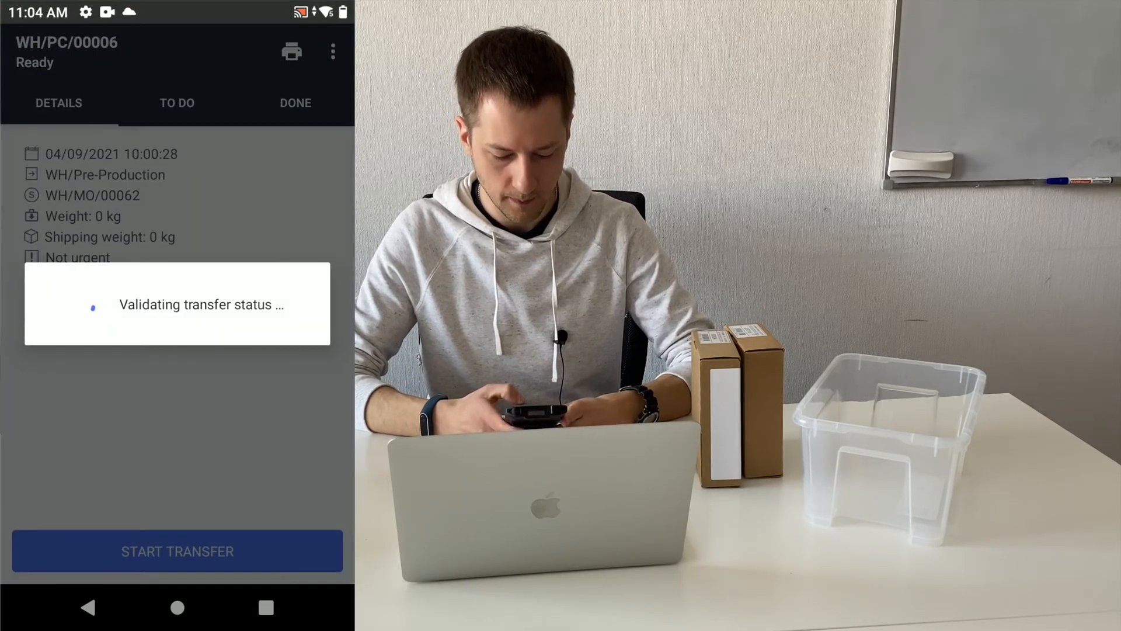
pyautogui.click(176, 550)
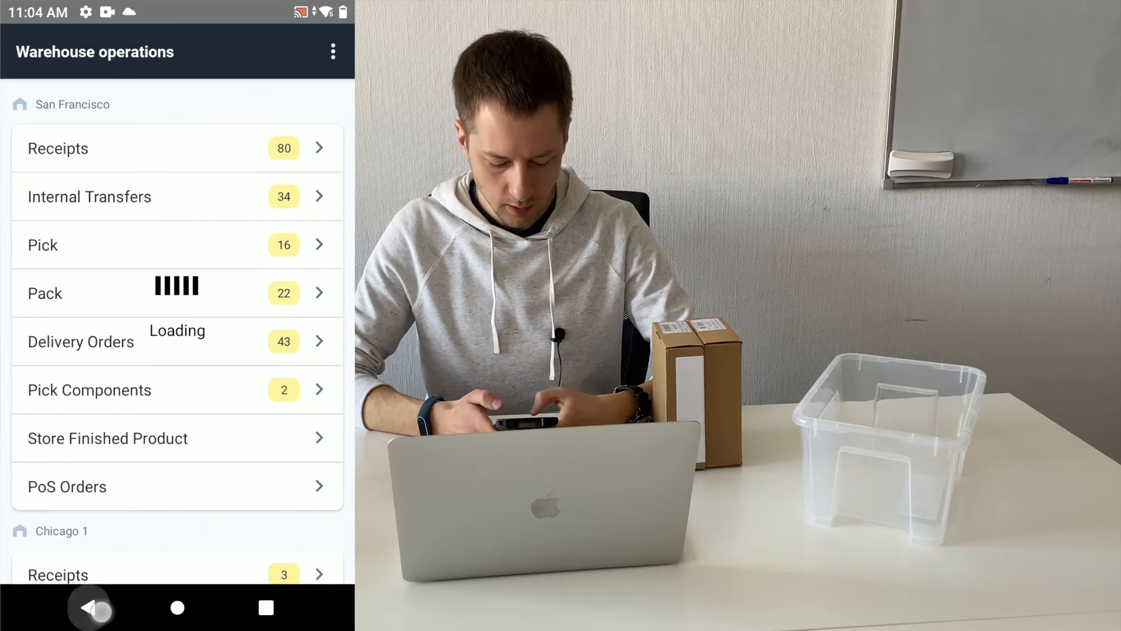
# From the main menu, open Manufacturing to the Bun_M order with both Part_M serials consumed
pyautogui.click(91, 607)
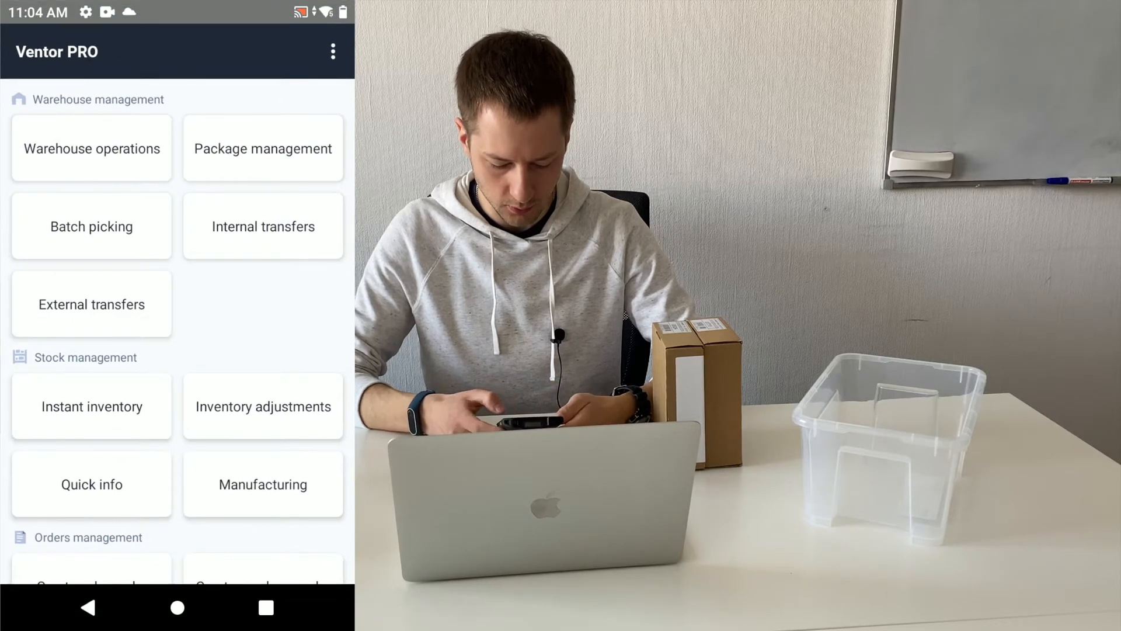
pyautogui.click(262, 483)
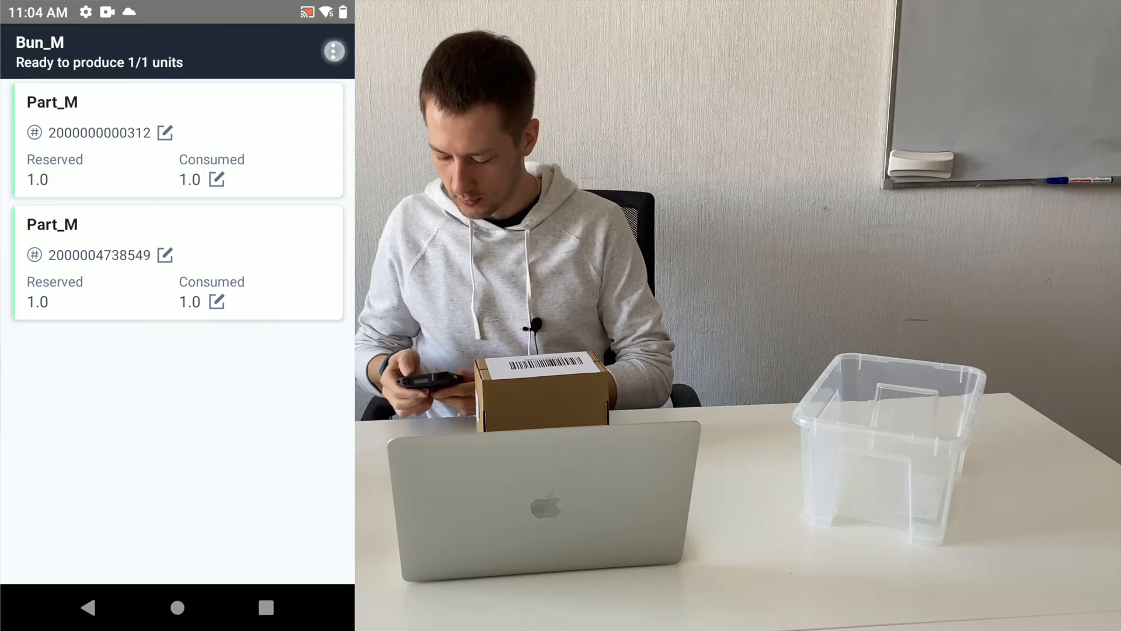
# Produce the Bun_M unit under new serial number sn000000456
pyautogui.click(165, 132)
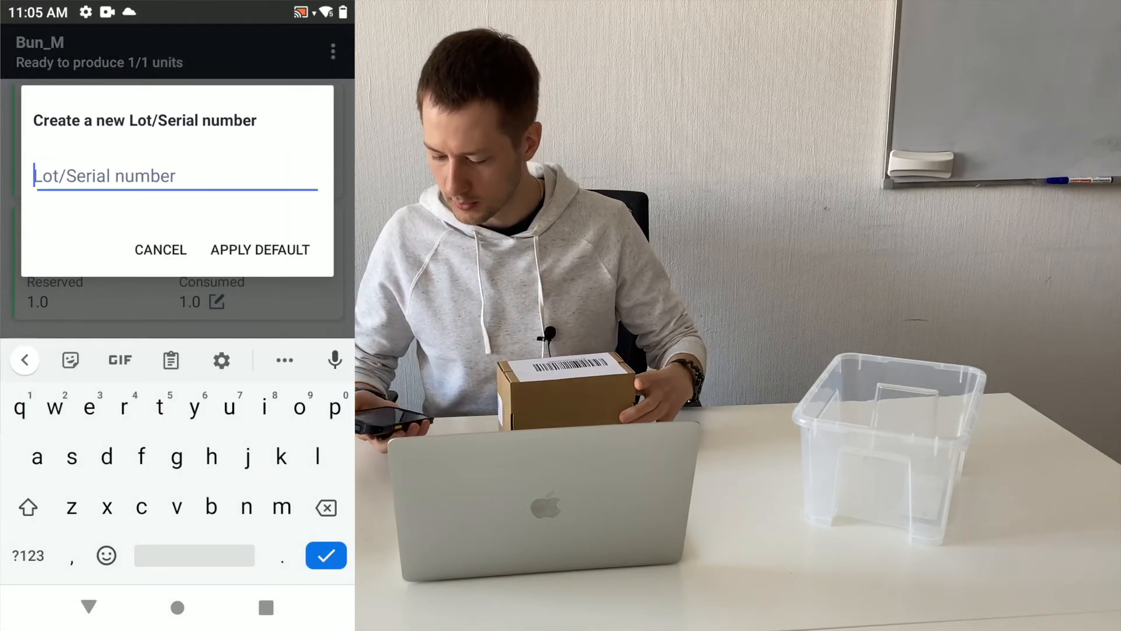
pyautogui.write('sn000000456')
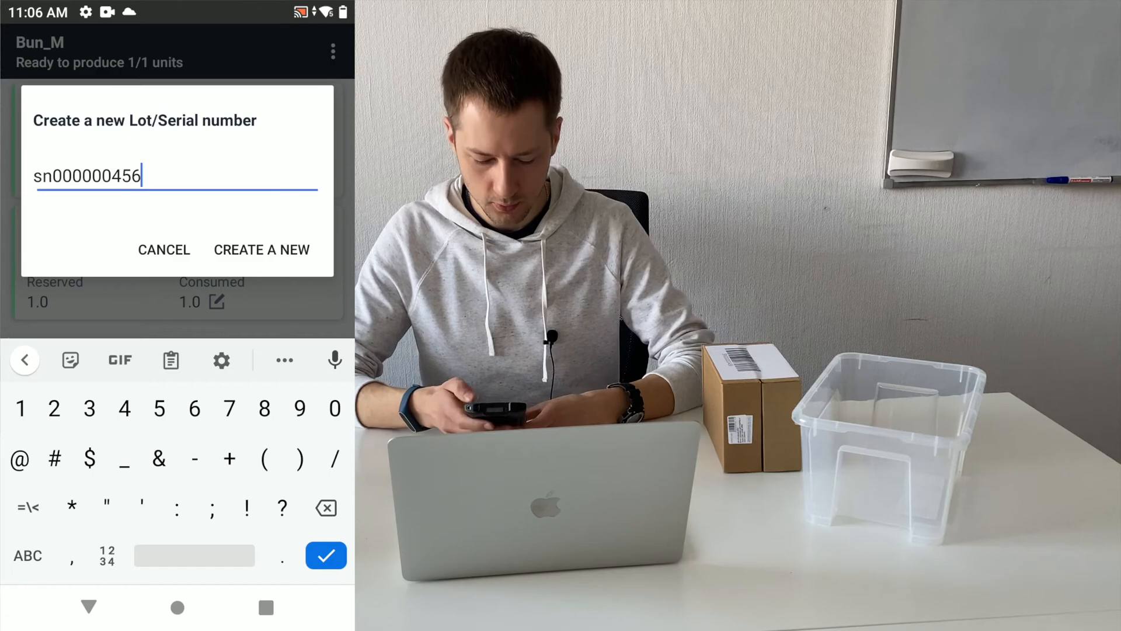
pyautogui.click(260, 250)
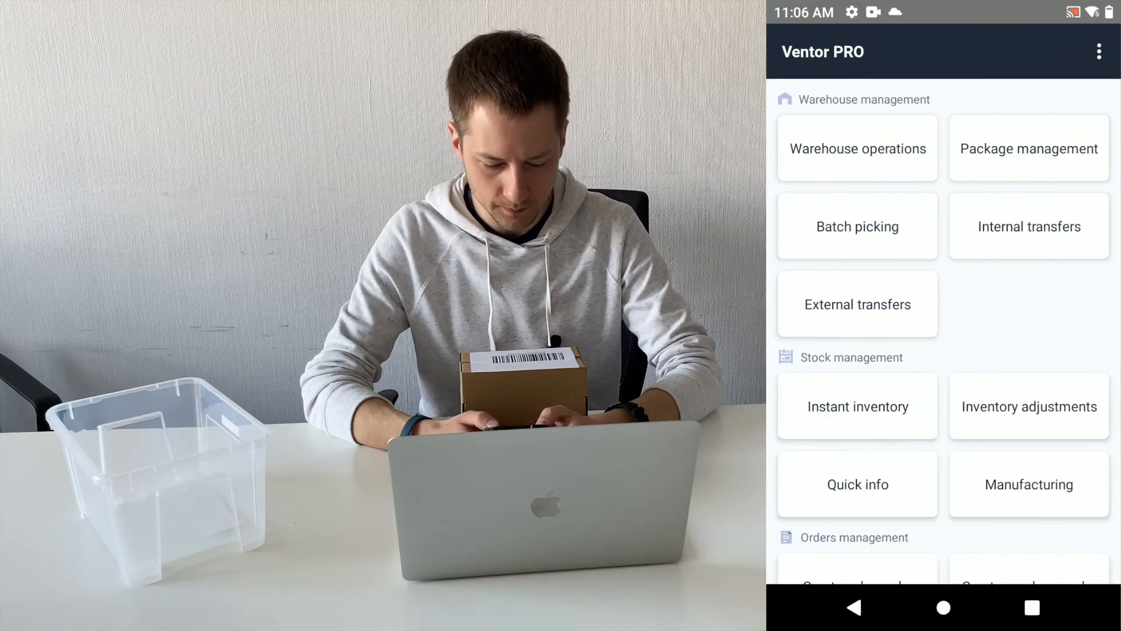
# Start store-finished-product transfer WH/SFP/00006 moving the produced item to WH/Stock
pyautogui.click(856, 149)
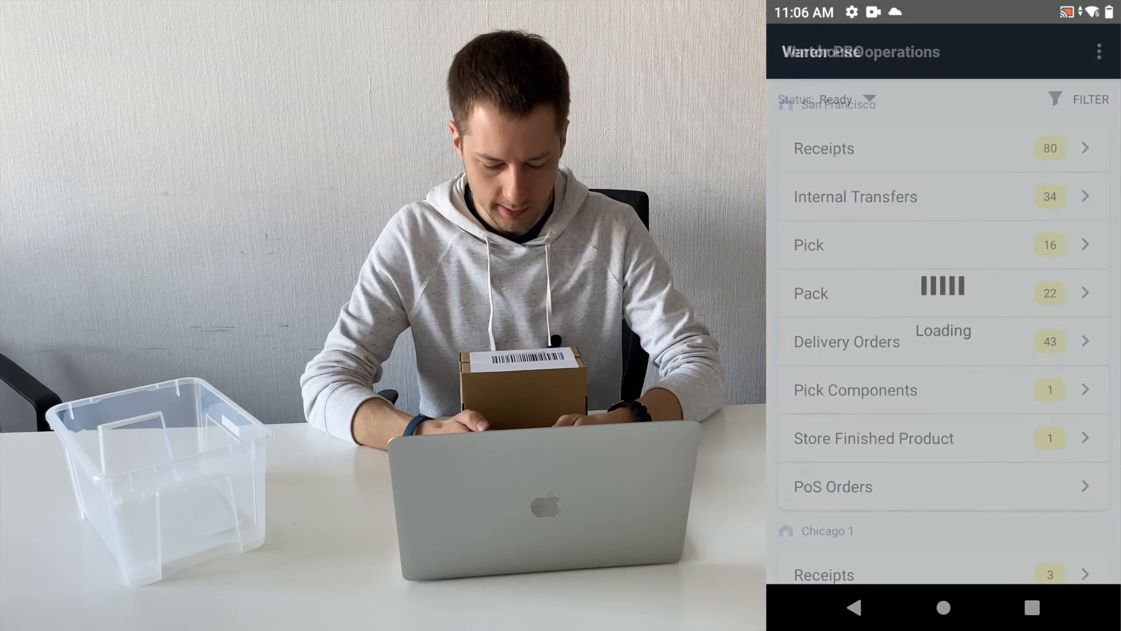
pyautogui.click(874, 438)
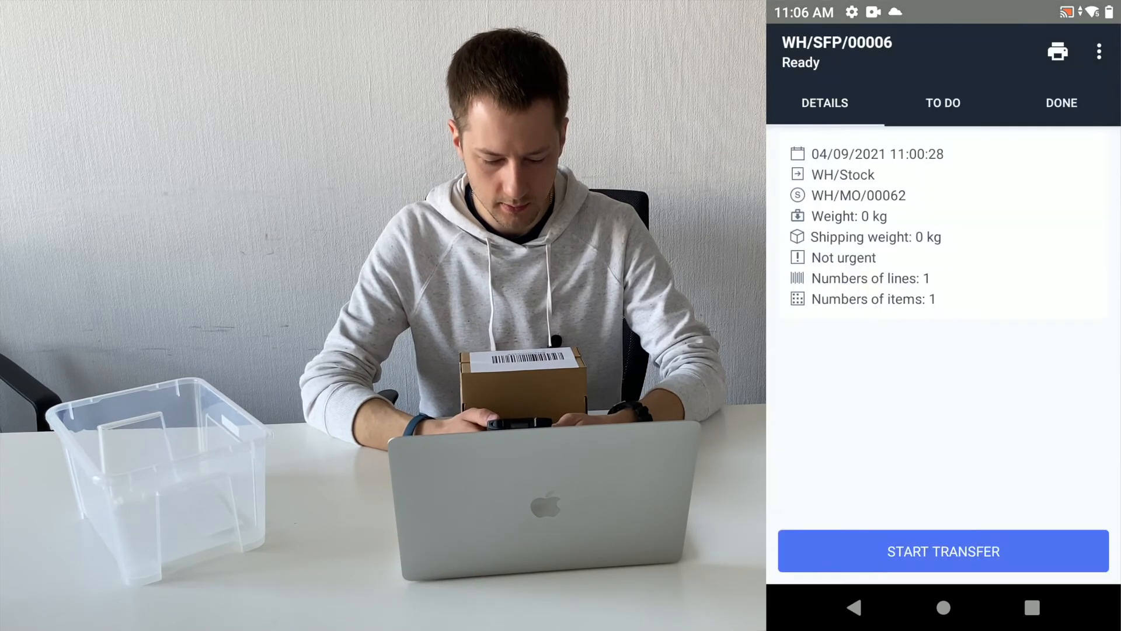
pyautogui.click(942, 550)
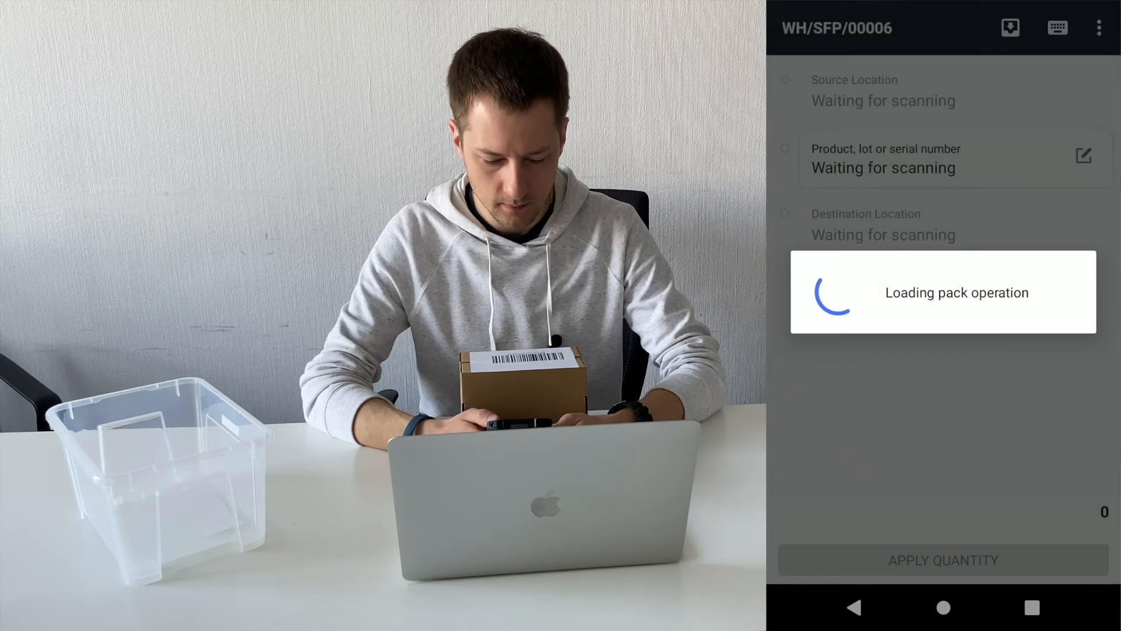